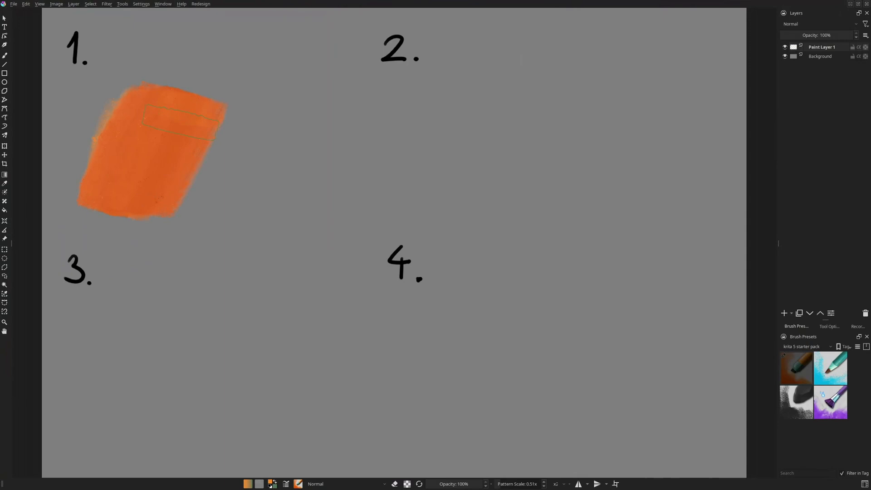
- Paint orange strokes across area 1 of the canvas with the starter pack brush
left_click_drag(161, 117, 333, 128)
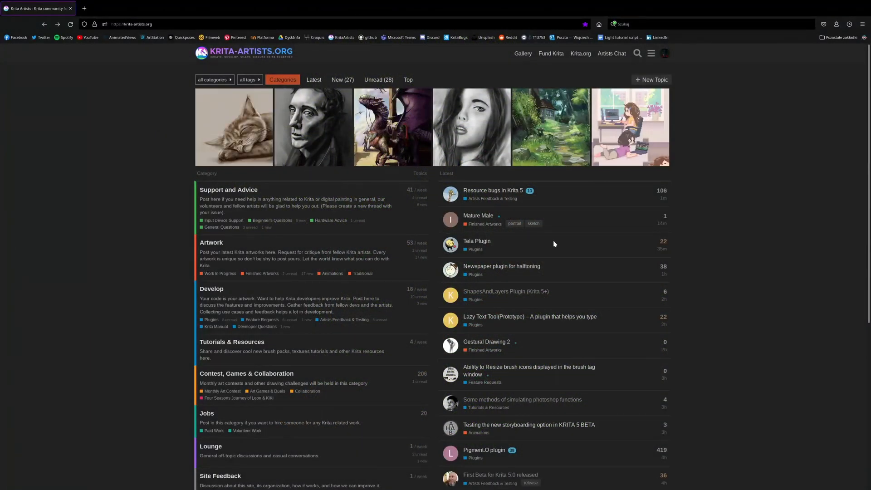
- Read through the 'First Beta for Krita 5.0 released' post and its list of highlights
scroll("down", 3)
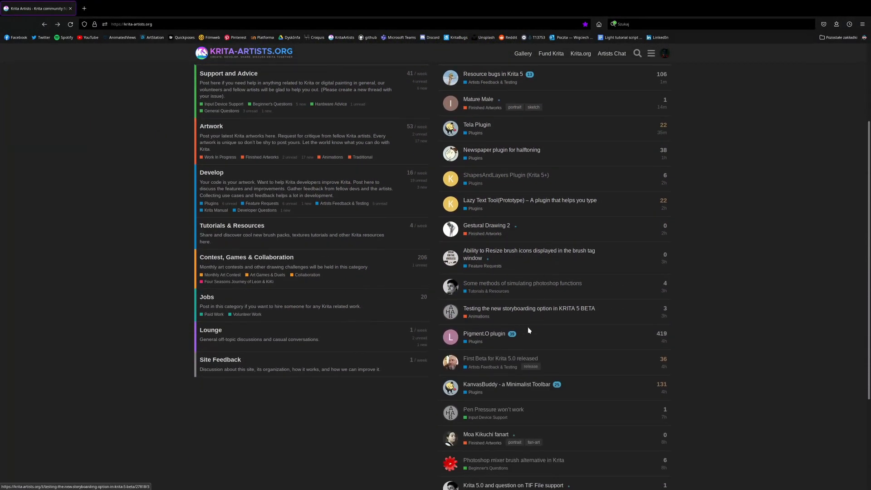
left_click(499, 359)
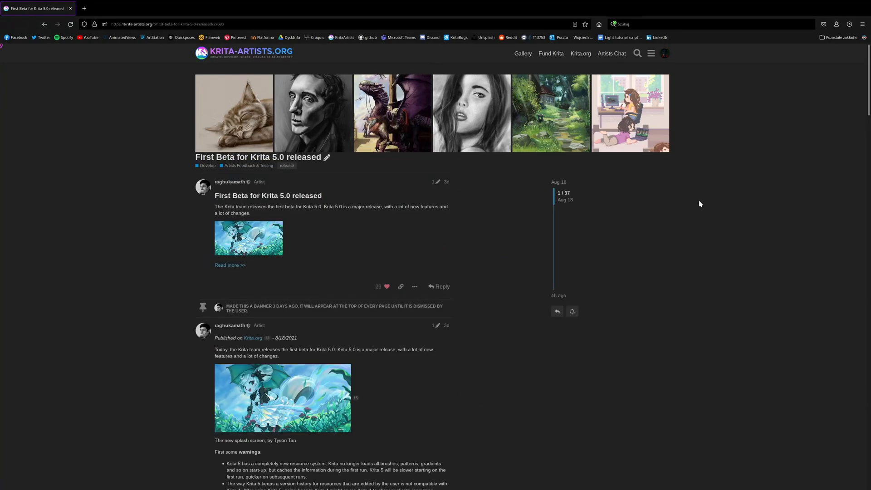
scroll("down", 3)
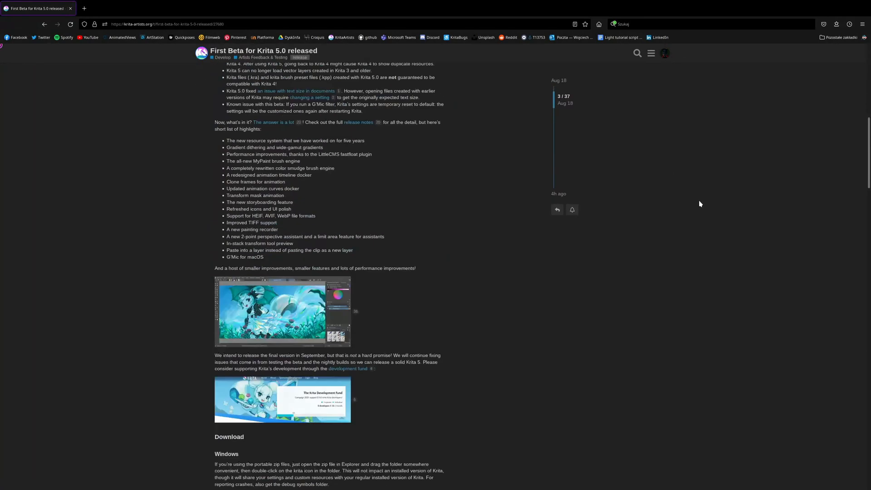
scroll("down", 3)
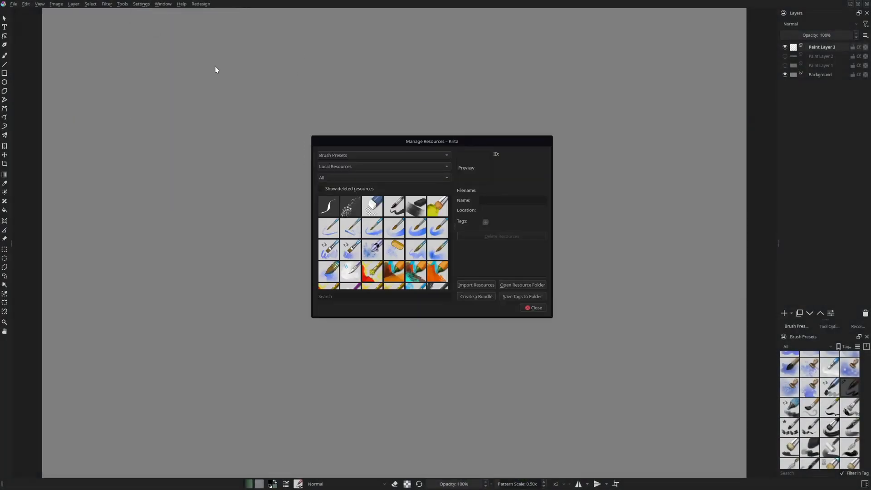
- Open Krita's local resource folder in Dolphin from the Manage Resources window
left_click(521, 284)
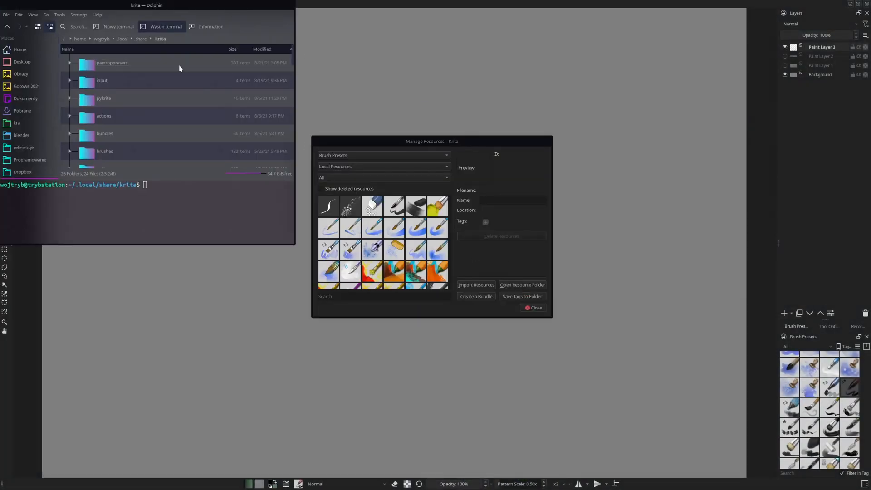